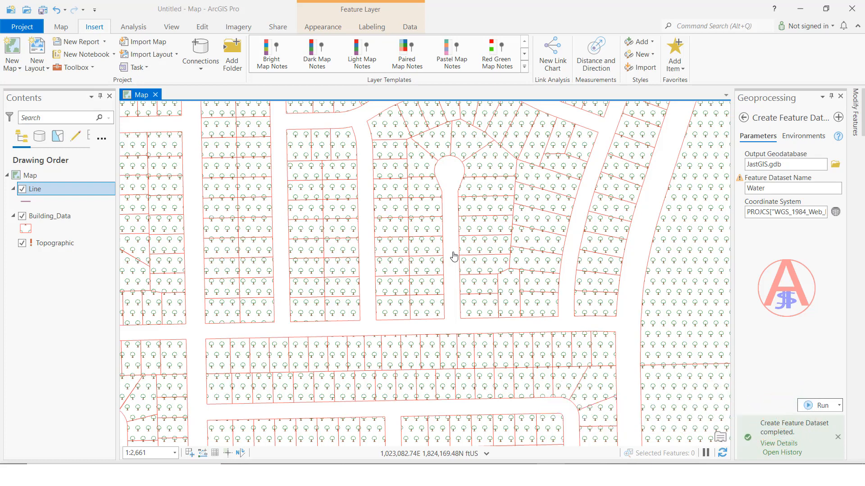
mouse_move(329, 182)
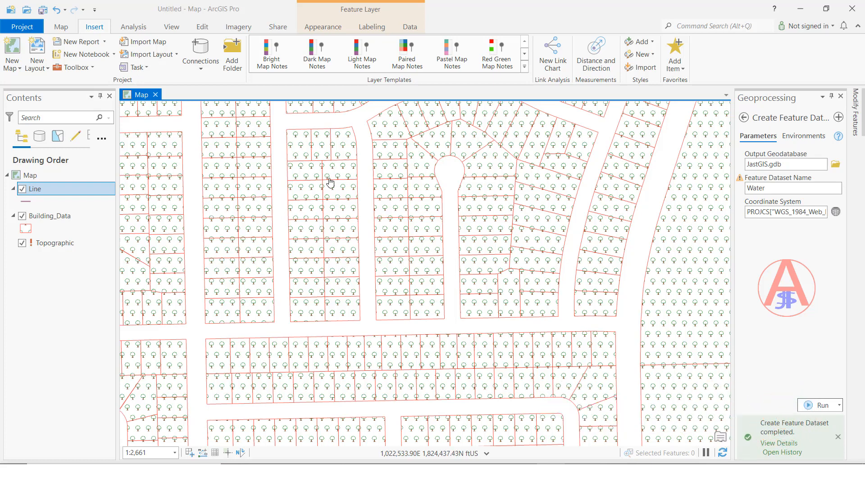
mouse_move(291, 181)
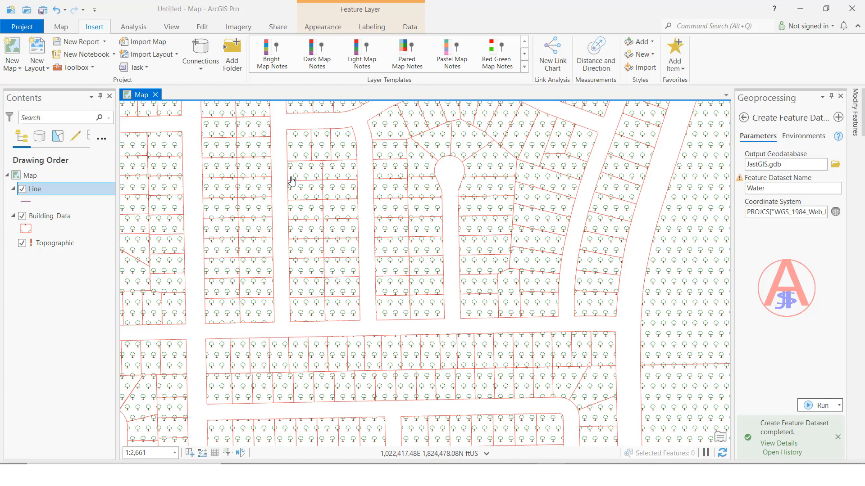
mouse_move(196, 158)
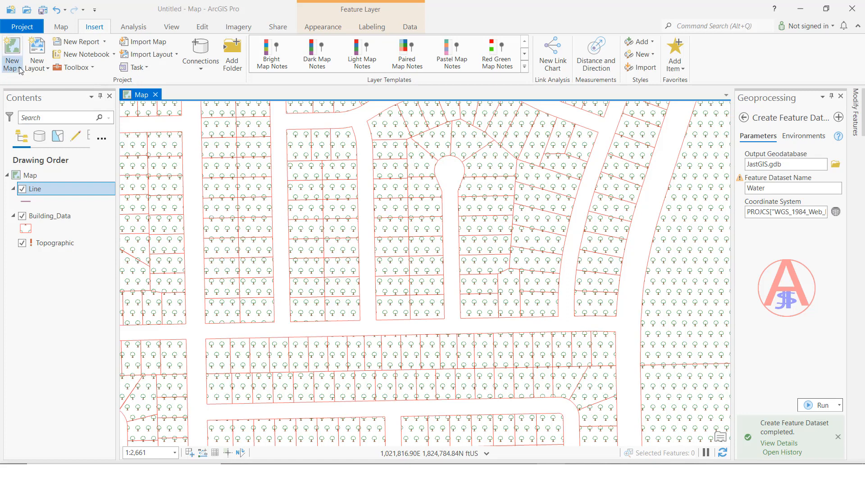
Step: Create a new global scene from the Insert New Map list
left_click(12, 54)
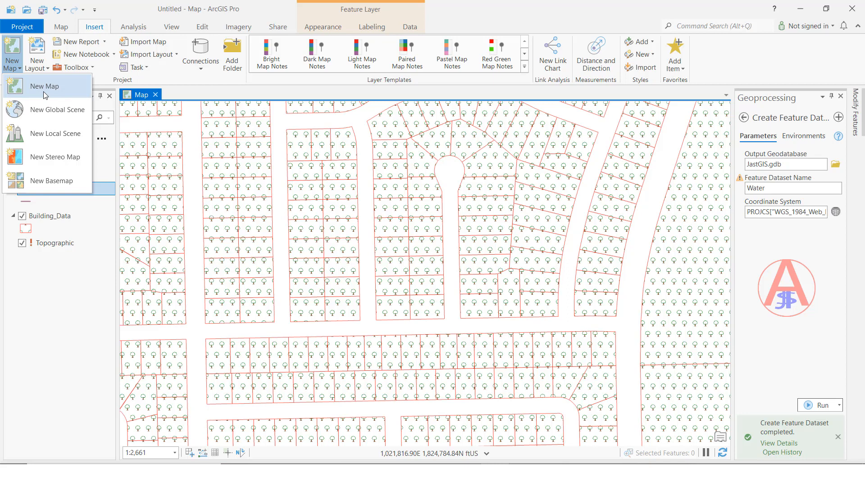
mouse_move(57, 110)
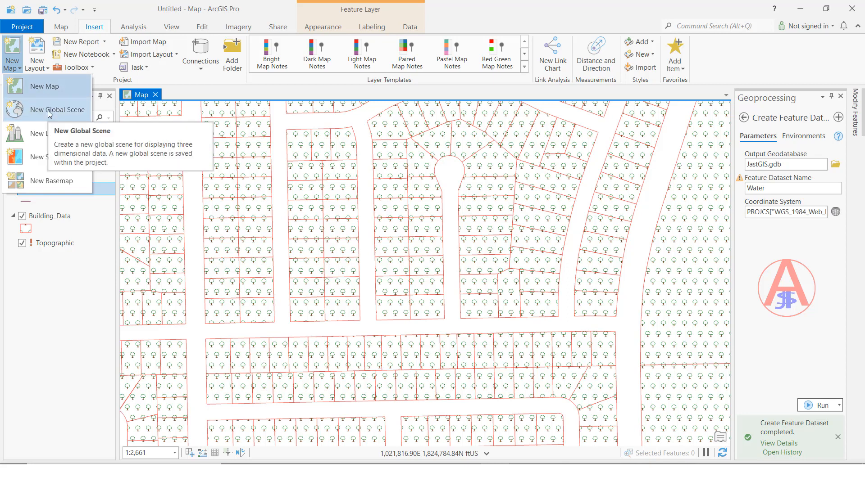
left_click(58, 109)
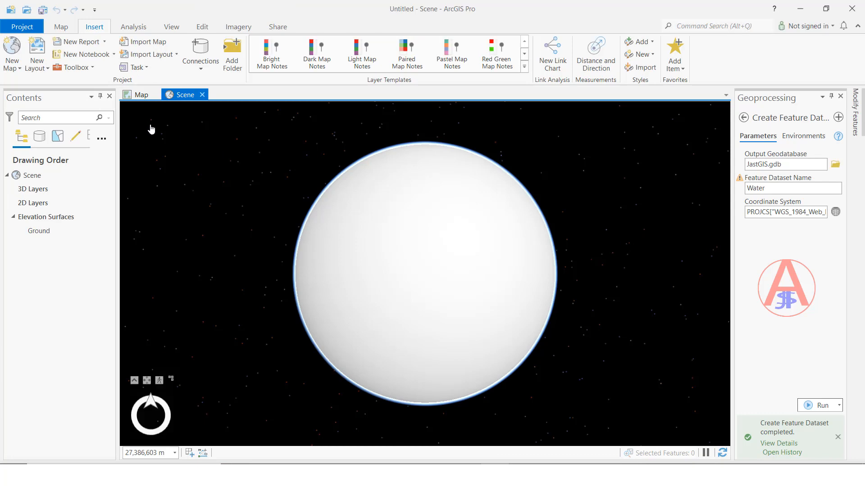
left_click(785, 213)
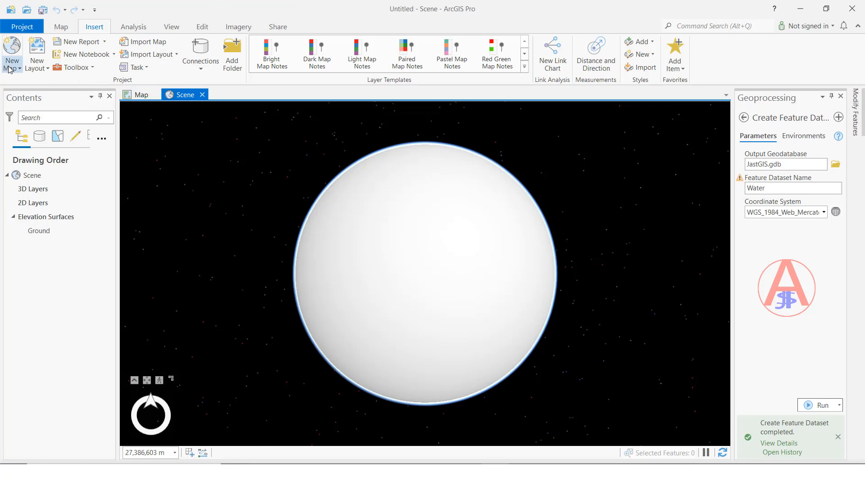
Step: Create a new local scene, Scene1, from the Insert New Map list
left_click(11, 52)
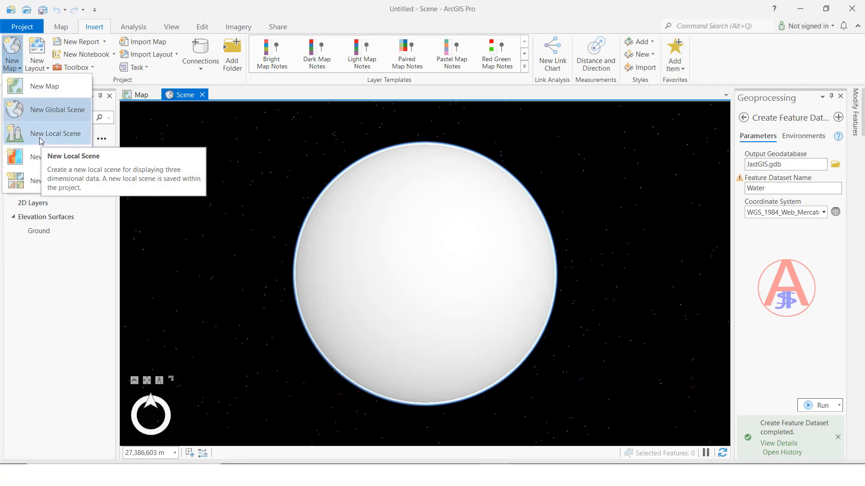
left_click(55, 133)
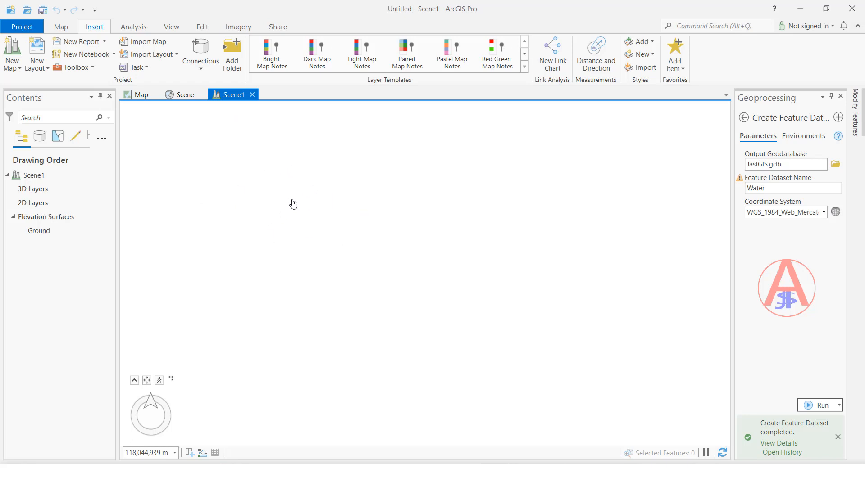
mouse_move(235, 193)
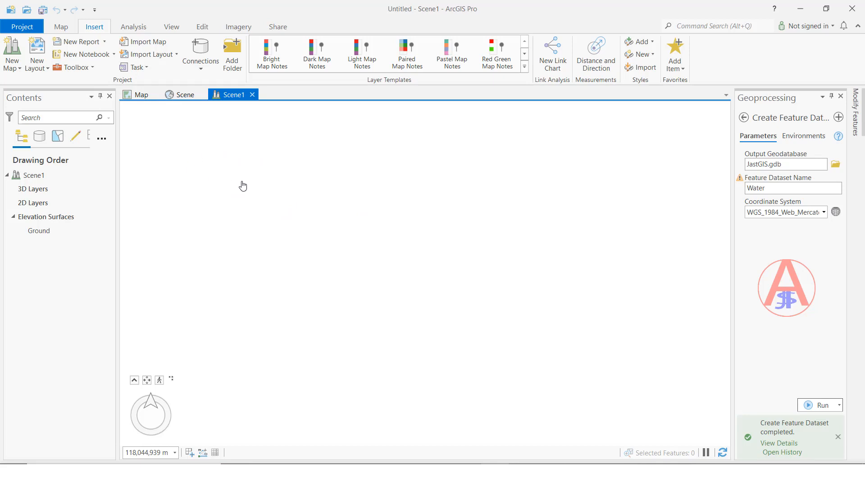
mouse_move(225, 99)
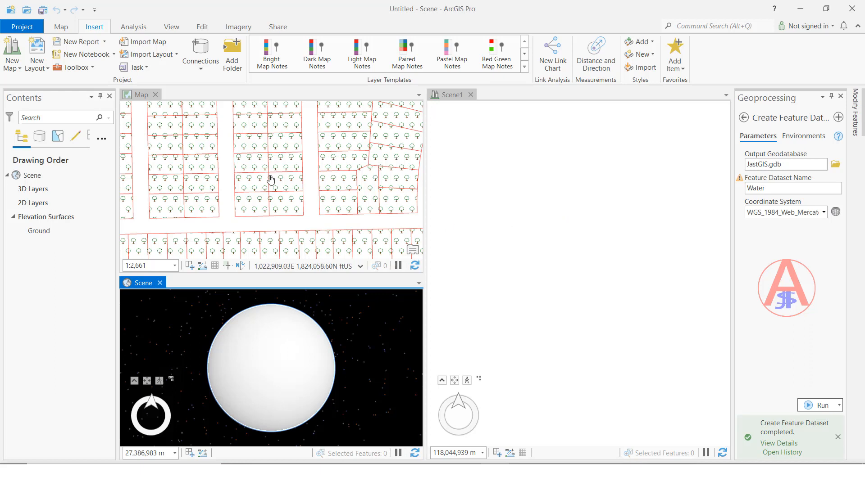
Step: Create a new blank map, Map1, with the Topographic basemap
left_click(11, 53)
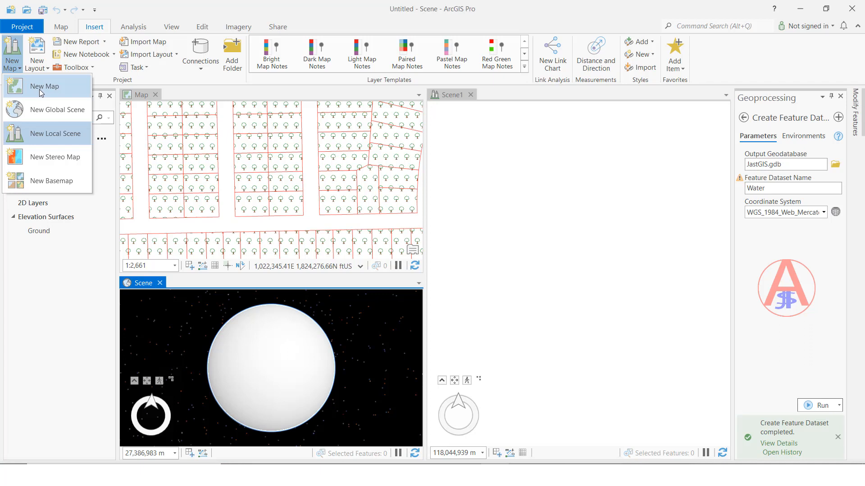
left_click(44, 87)
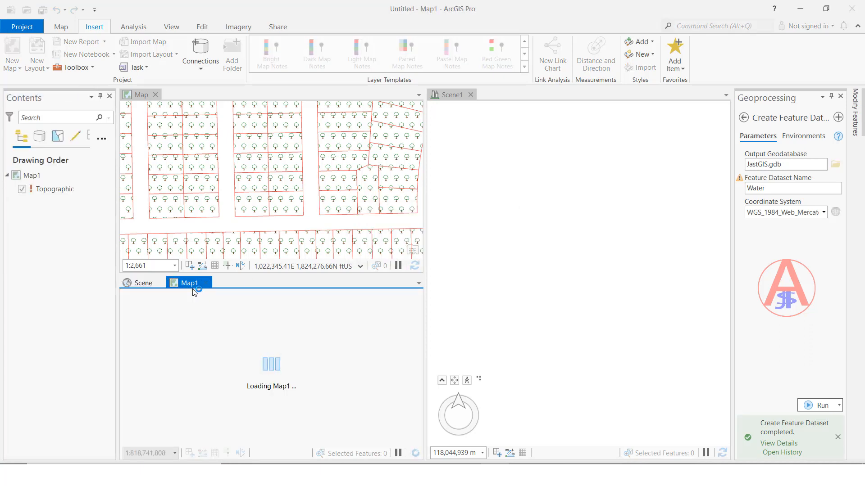
mouse_move(190, 283)
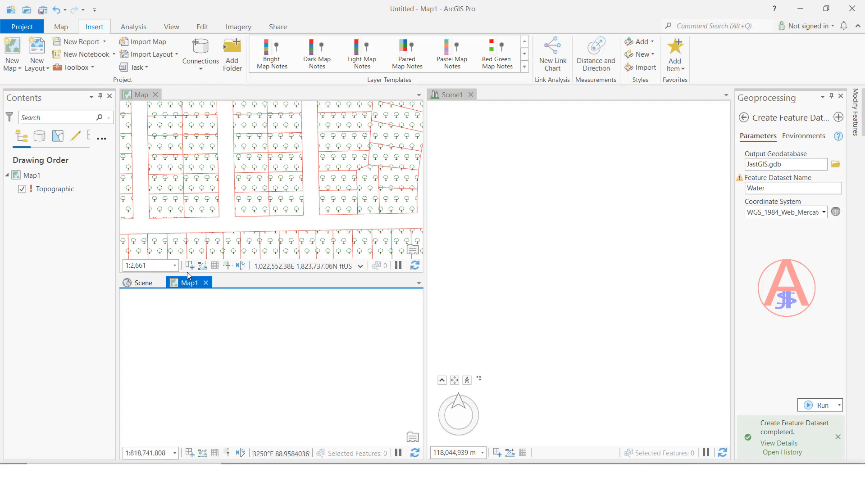
Step: Add the Building_Data layer to Map1 via Add Data > Data
left_click(230, 54)
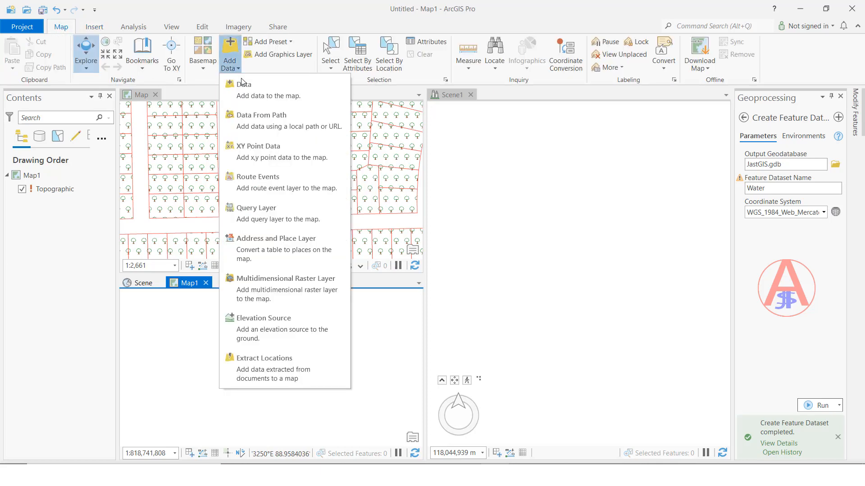
left_click(242, 84)
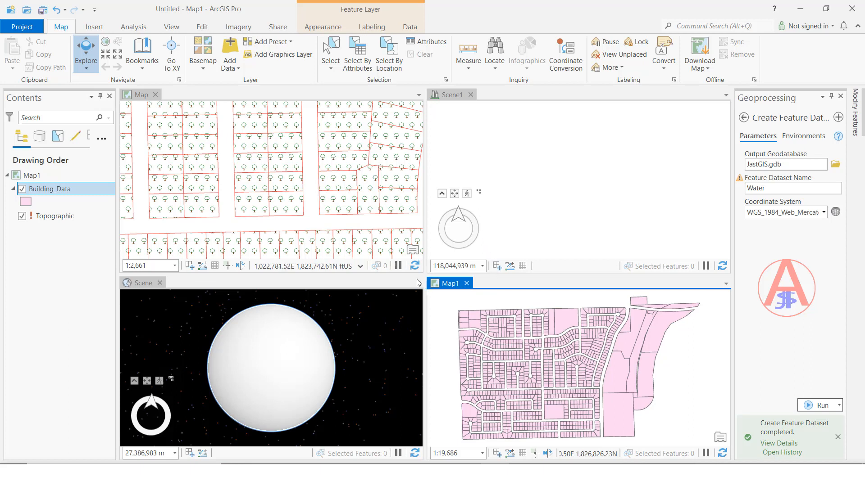
mouse_move(196, 347)
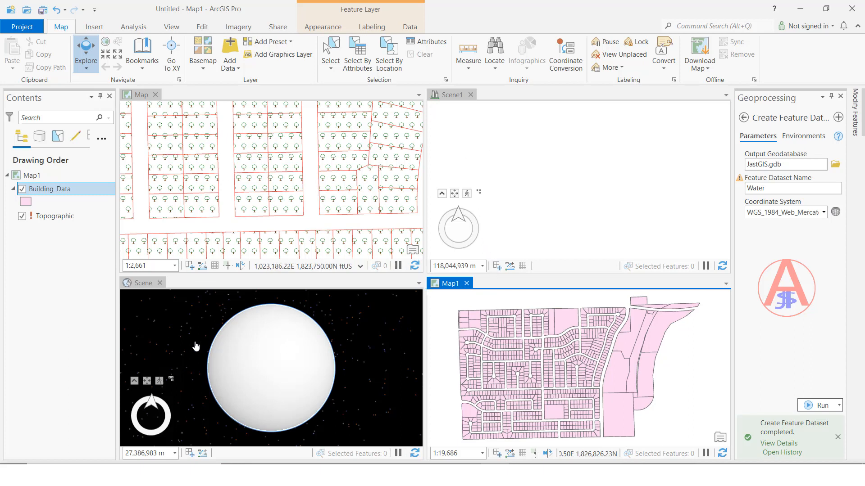
mouse_move(496, 356)
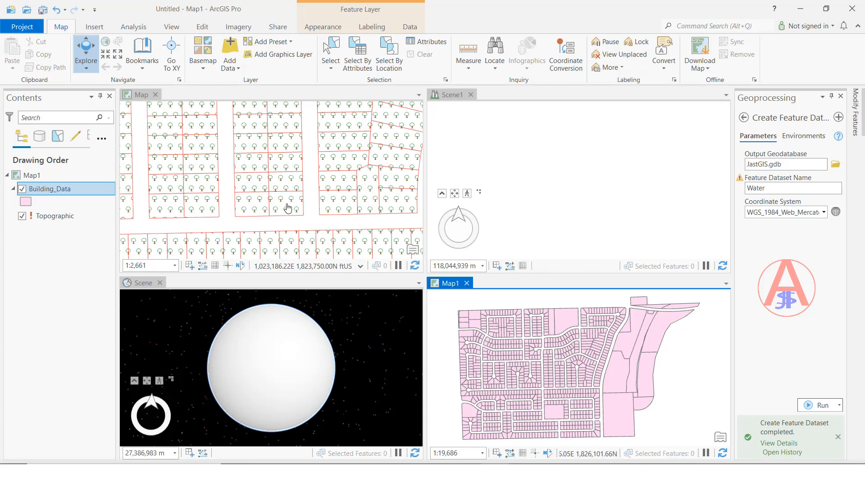
mouse_move(568, 366)
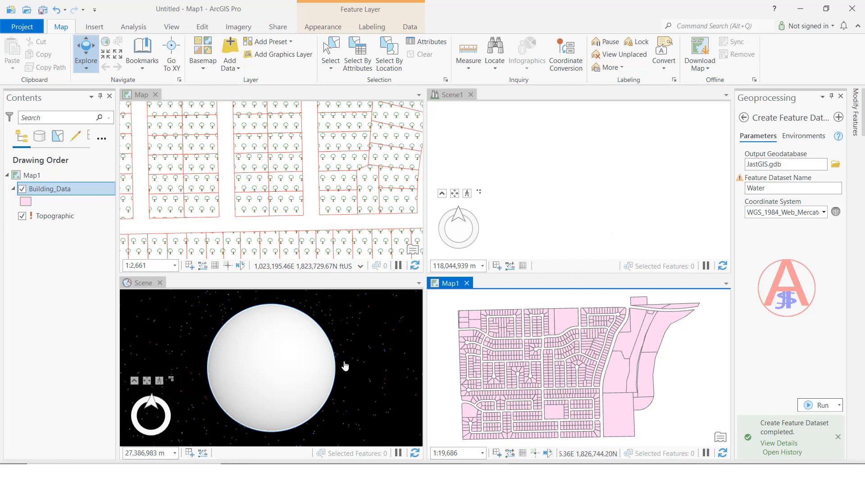
mouse_move(613, 357)
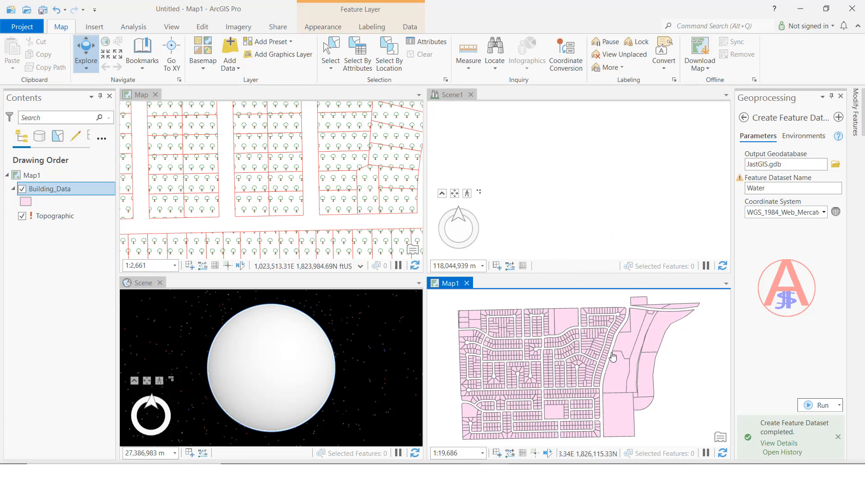